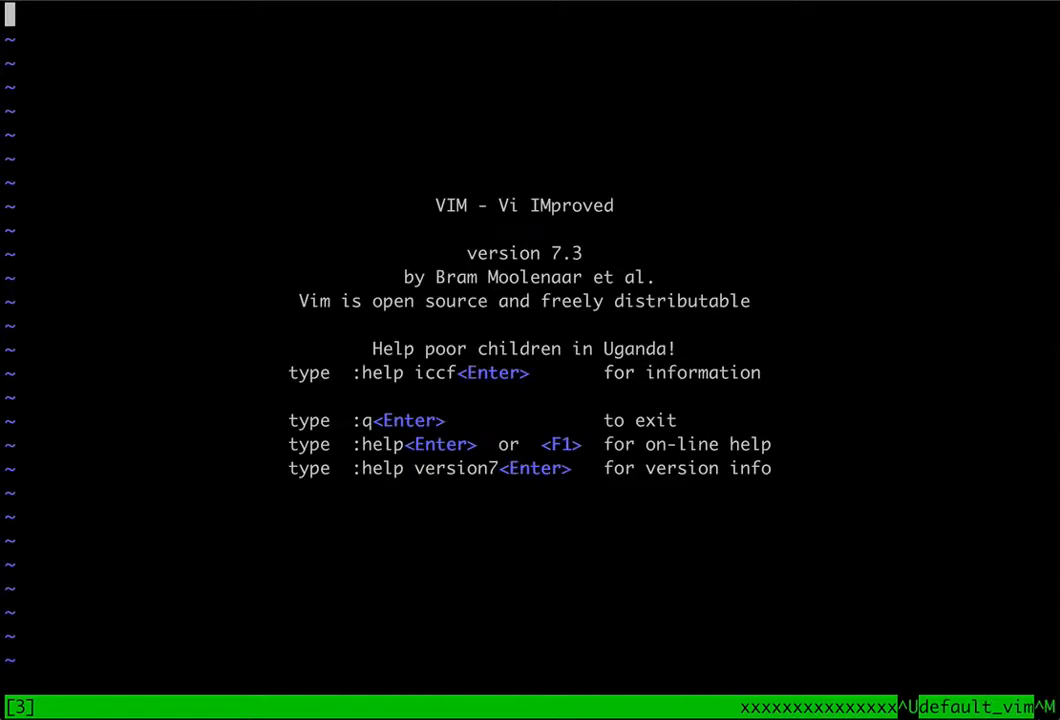
- Type the line 'usevim reading files, commands, folding' into the new buffer
text(usevim)
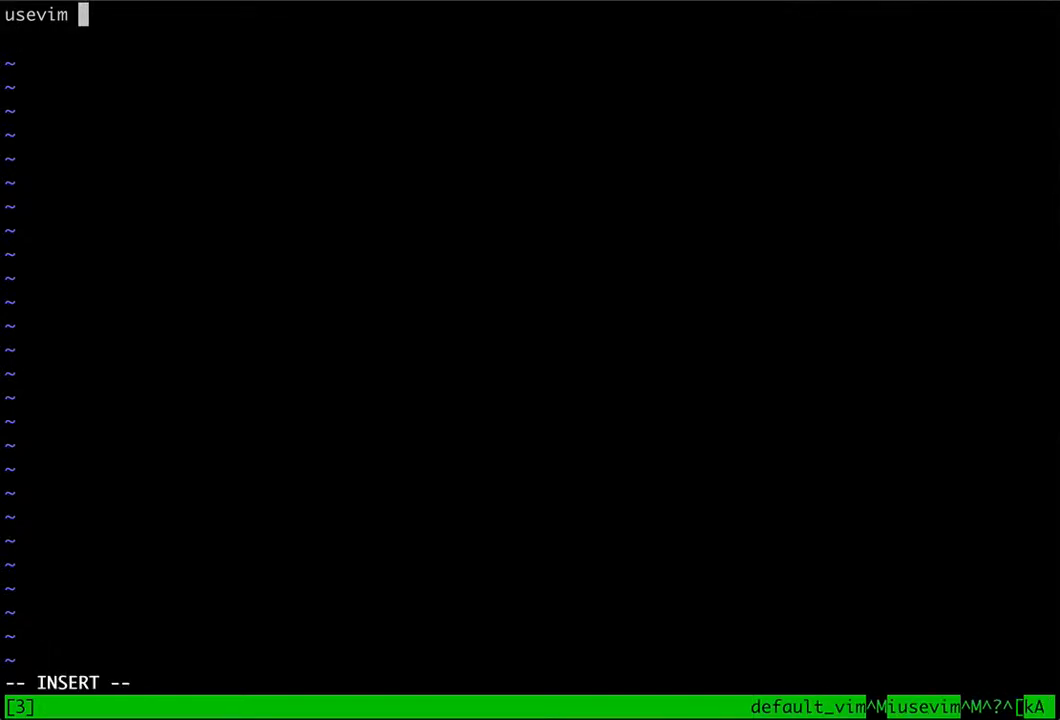
text(read)
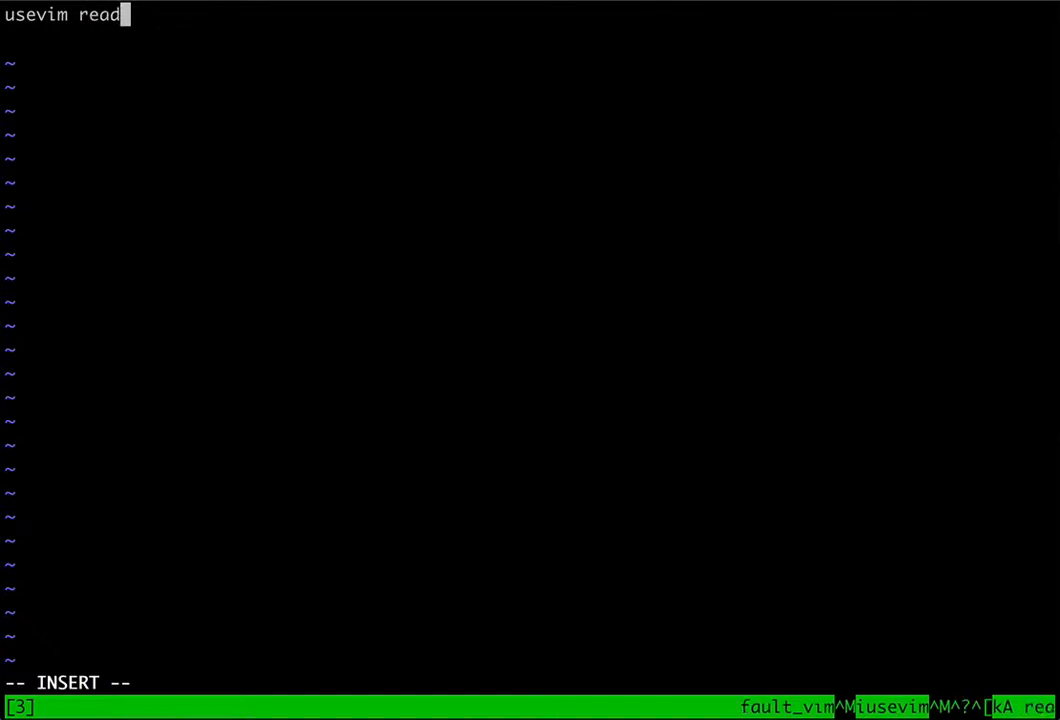
text(ing files, f)
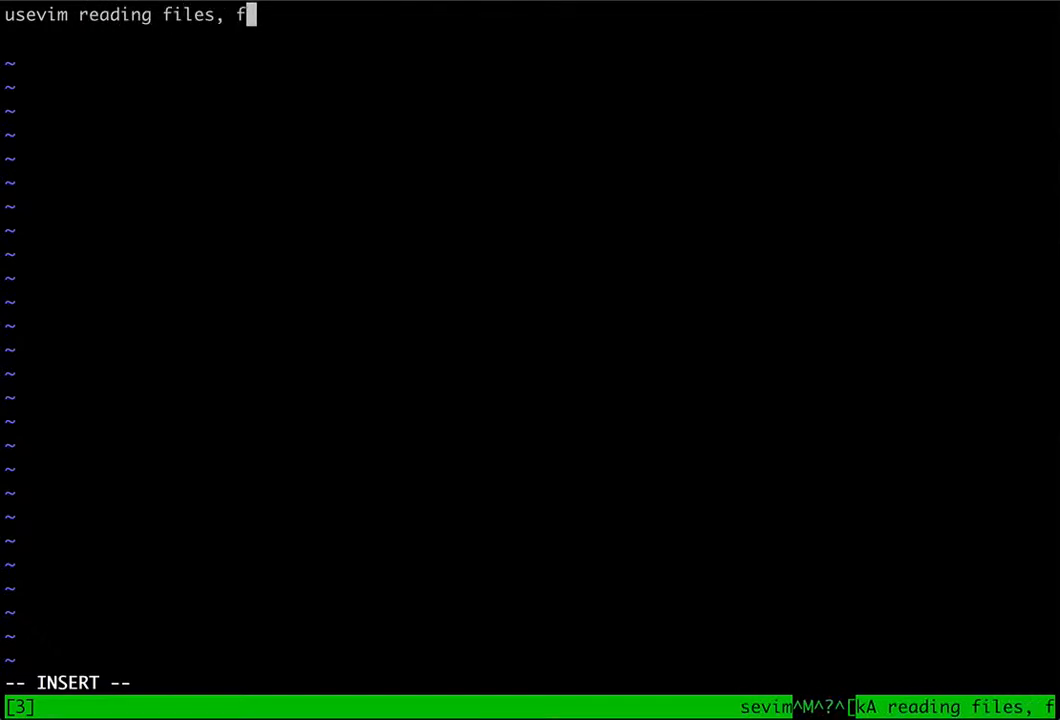
text(ommands, folding)
click(530, 683)
text(:)
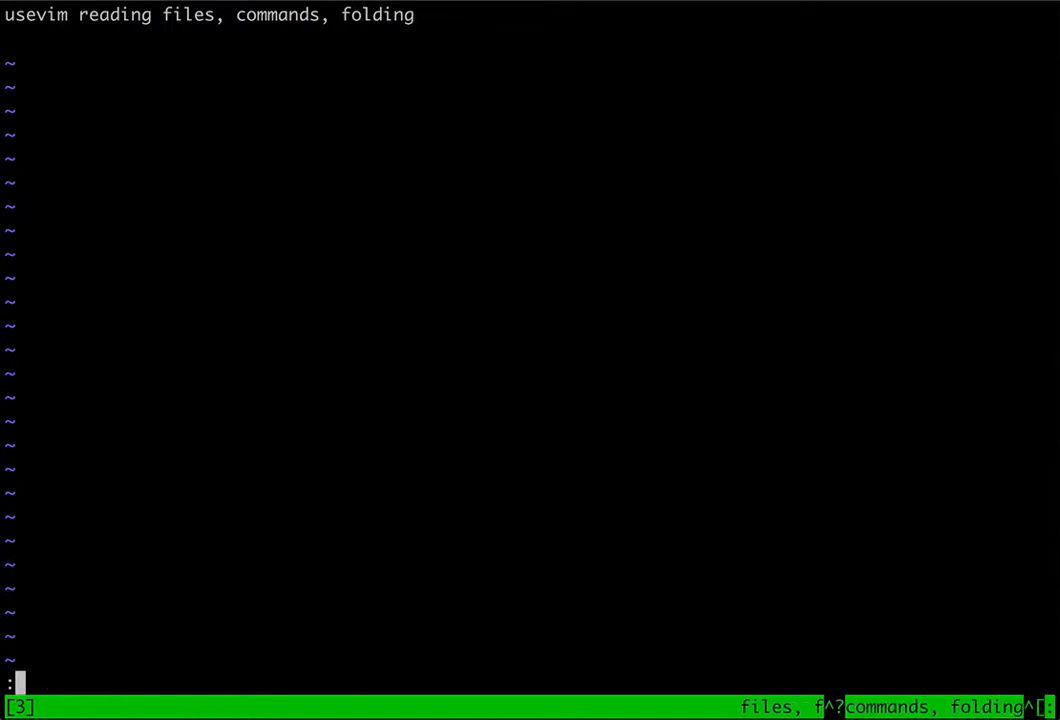
- Save the line as file usevim, read it back twice, then clear the buffer
text(w usevim)
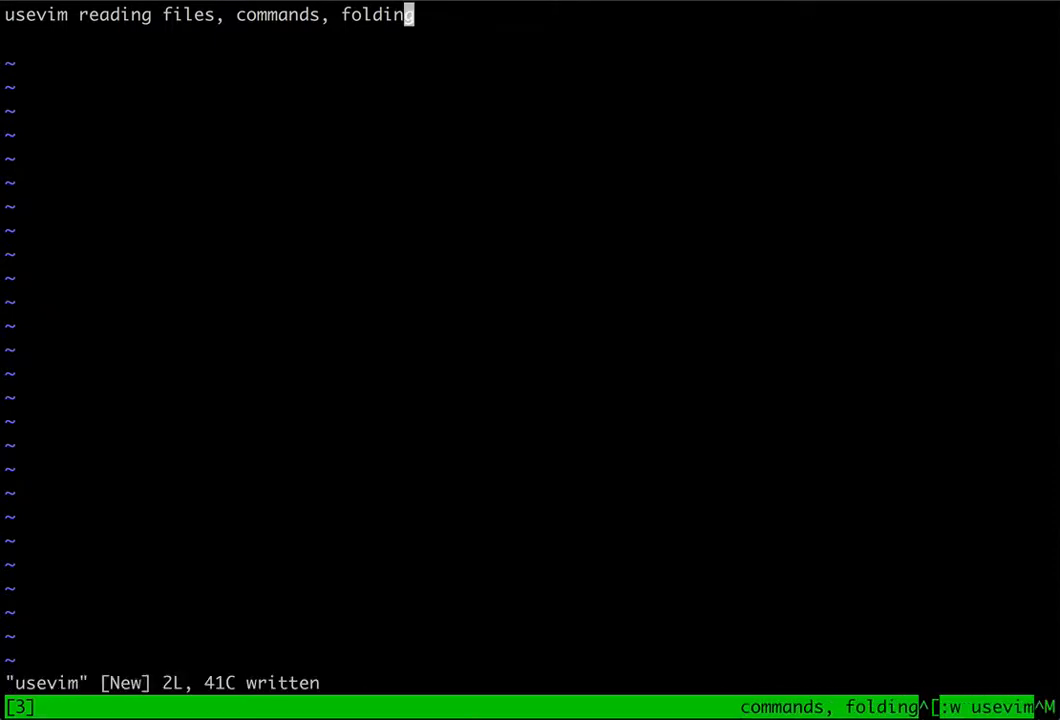
text(:r usevim^Mj2dd)
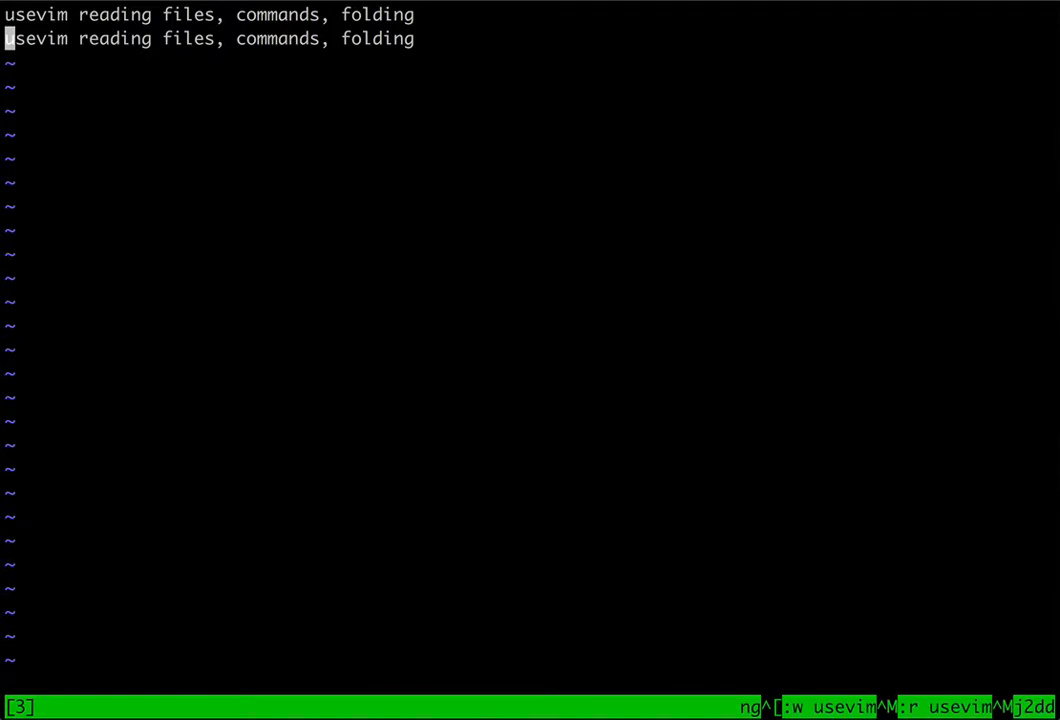
text(:r usevim^Mjddk)
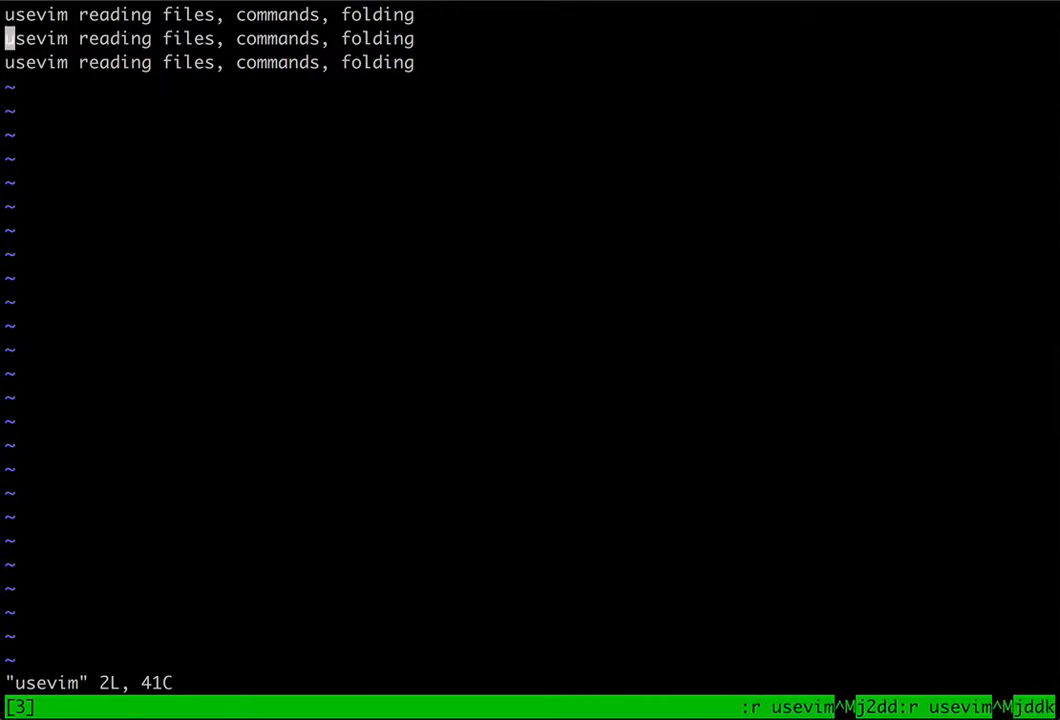
text(:w u)
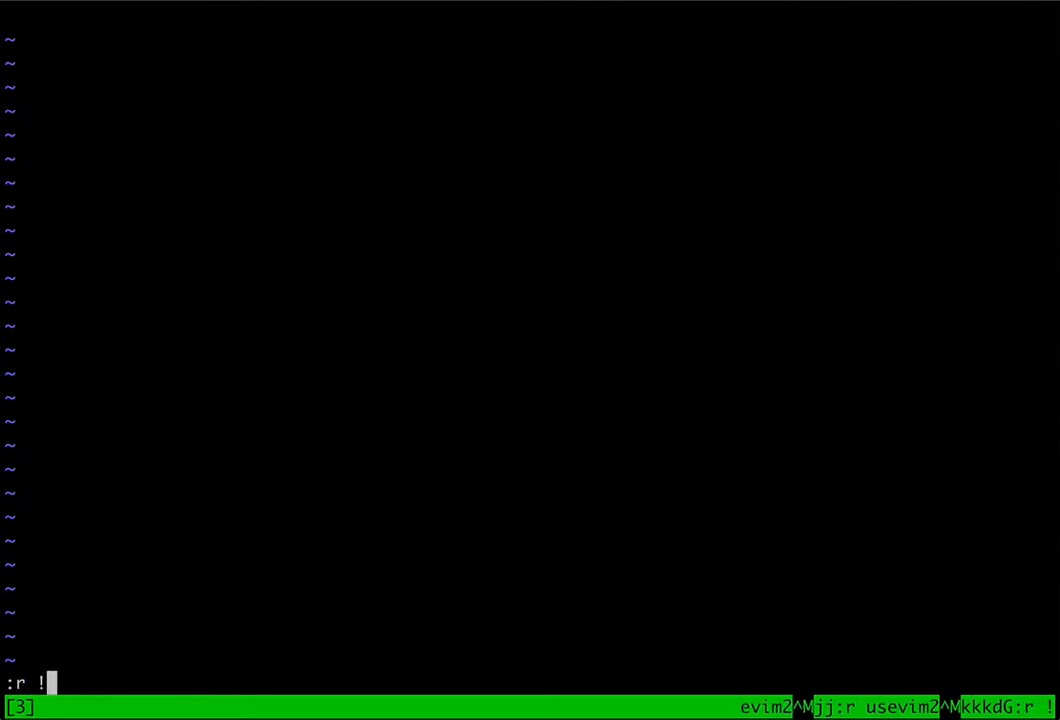
- Read the curl-fetched JSON schema from the URL in notes.md into the buffer
text(cat notes.md)
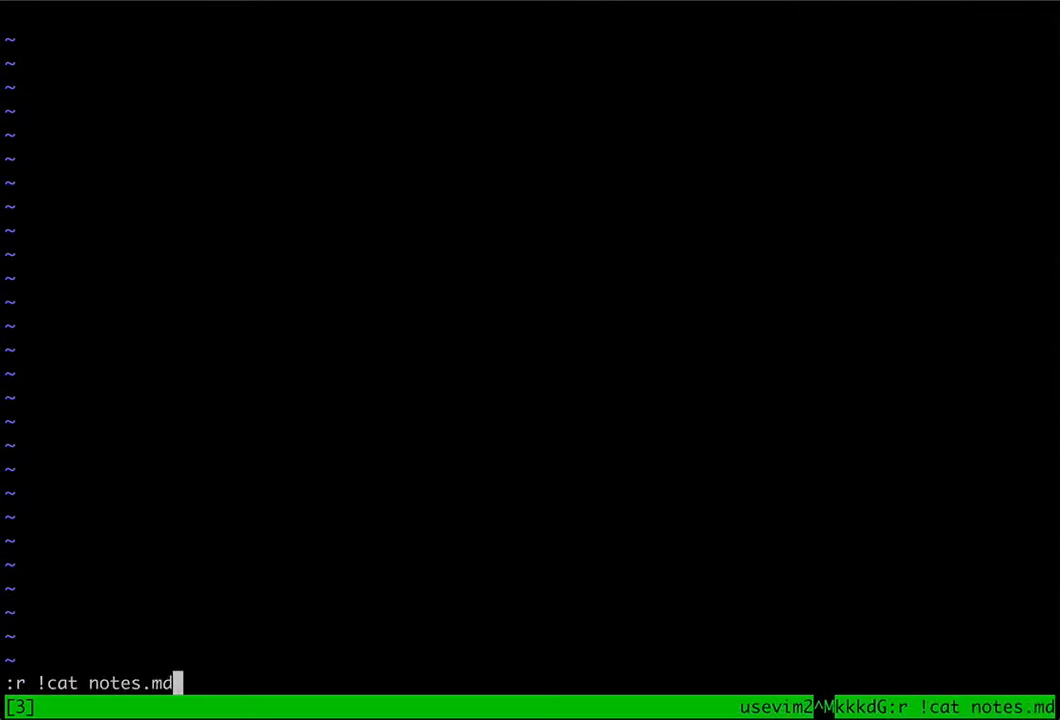
text(| grep http)
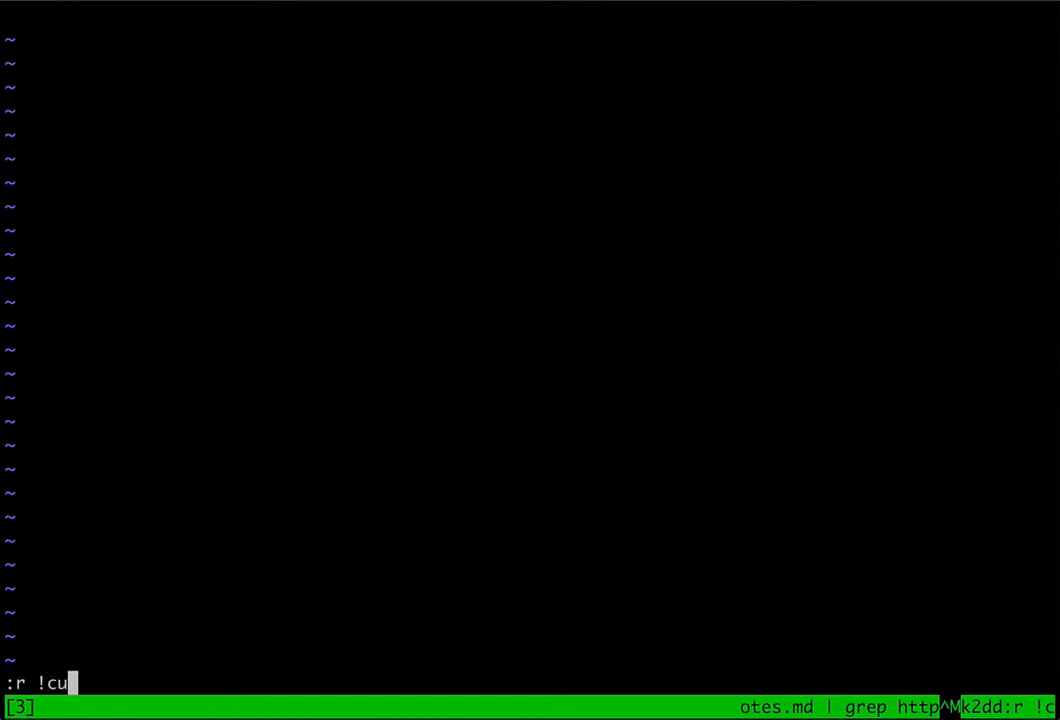
text(rl -s $()
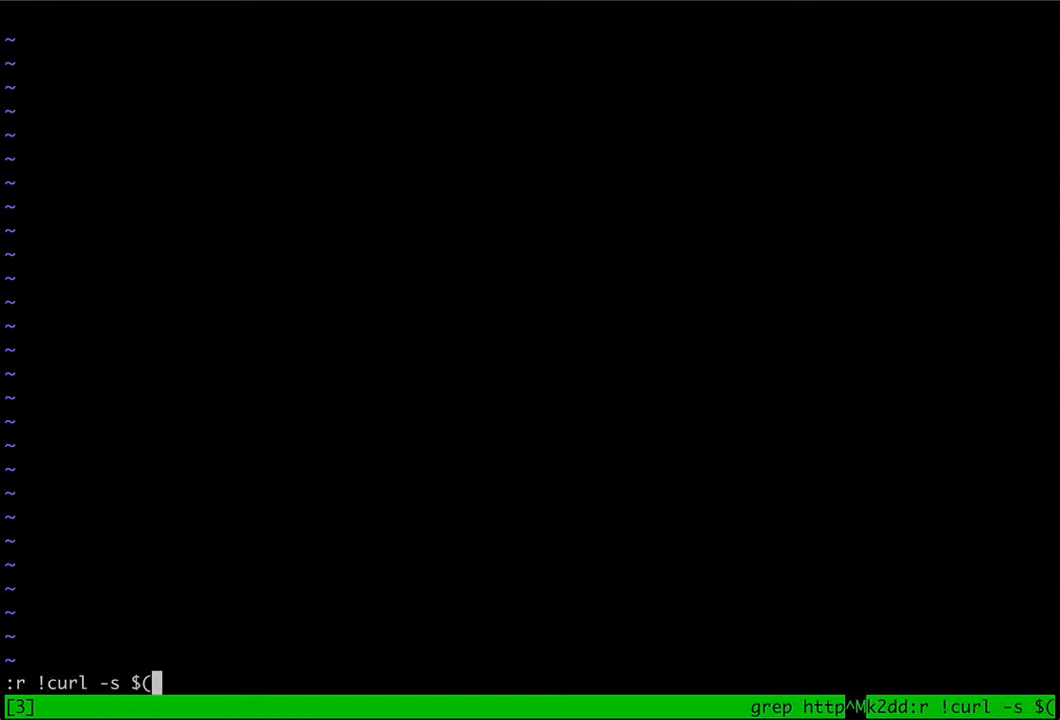
text(cat notes.md)
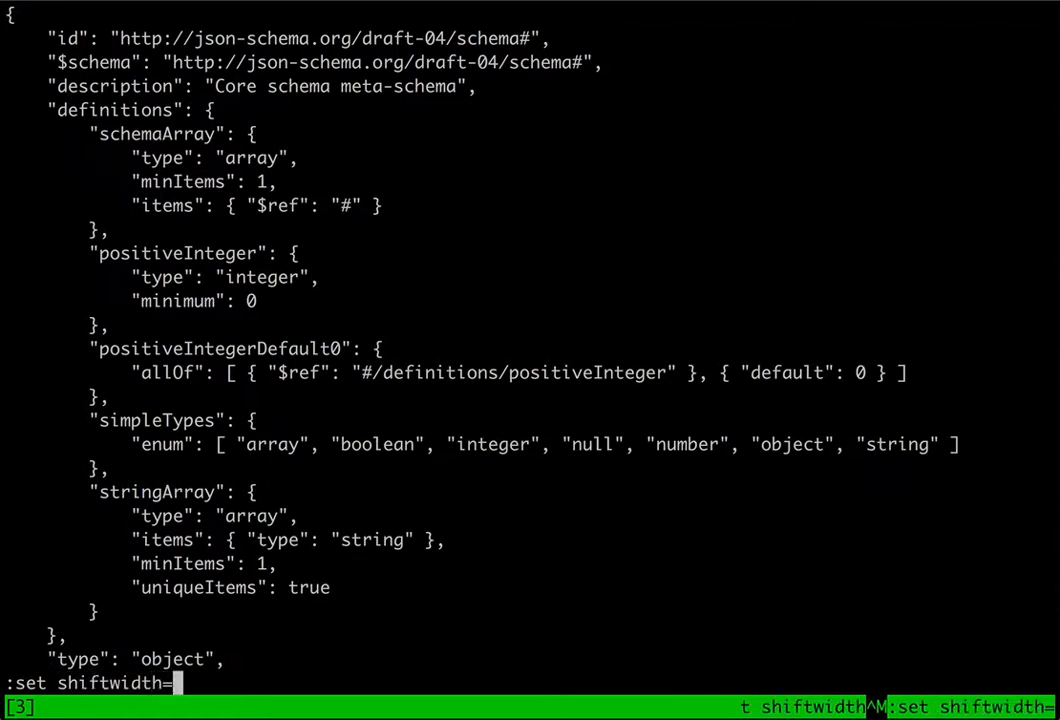
- Set shiftwidth to 4 and foldmethod to indent, folding the nested schema blocks
text(4)
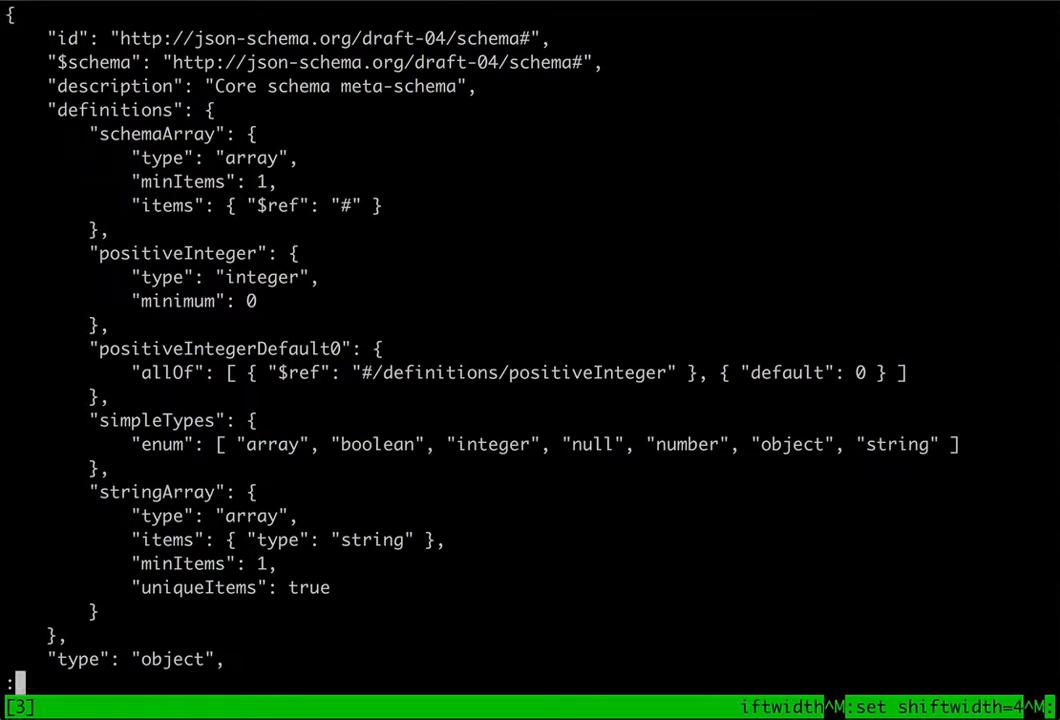
text(:set foldmet)
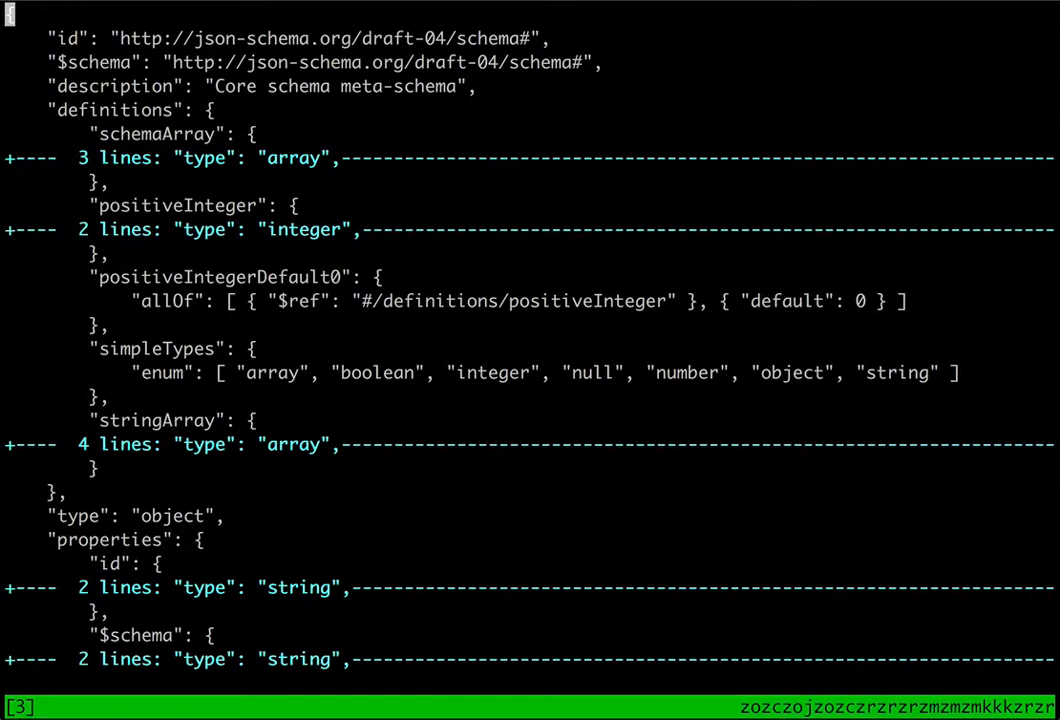
- Run :set foldmethod=manual so all schema blocks display expanded
text(set)
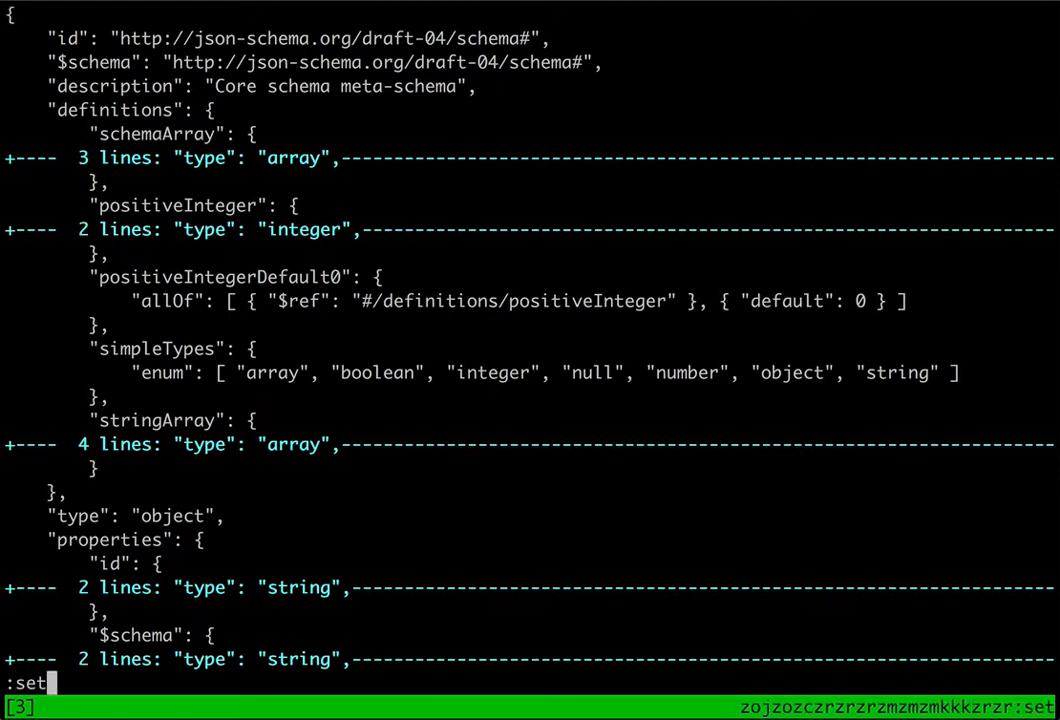
text(foldmethod=)
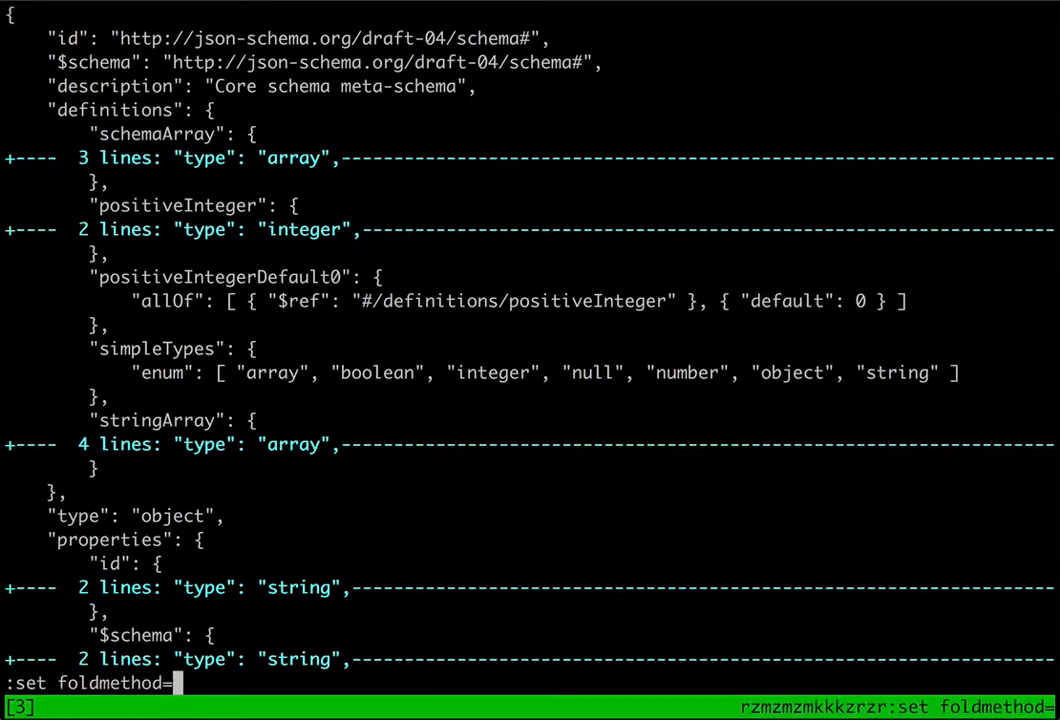
text(manual)
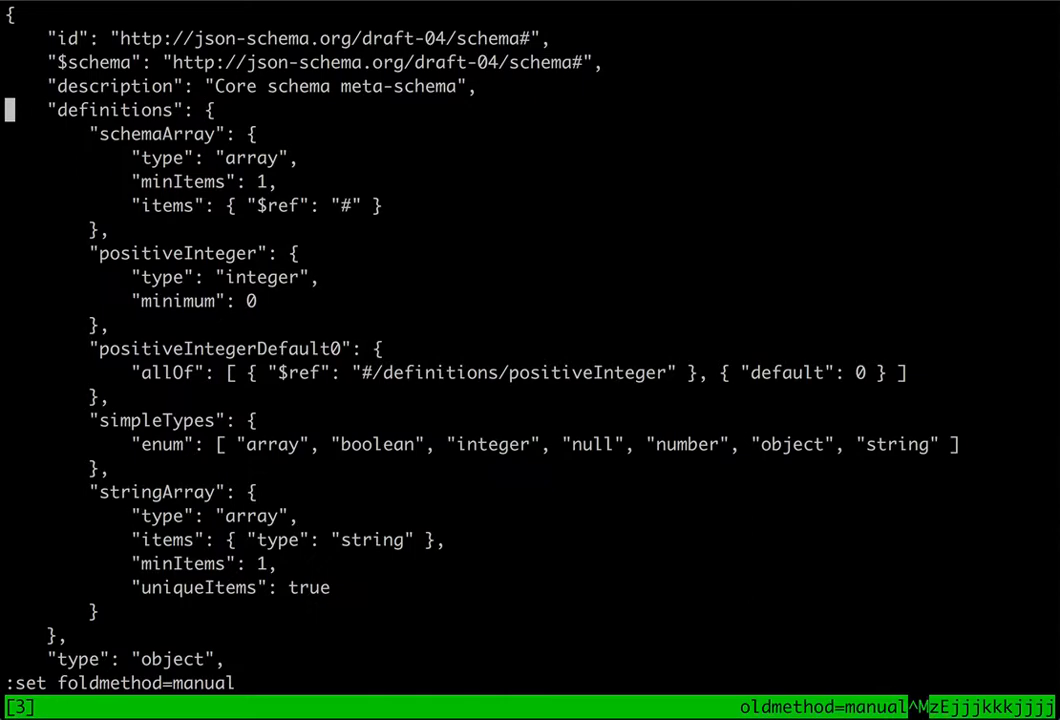
- Select the schemaArray through stringArray definition blocks and fold each one
key(v)
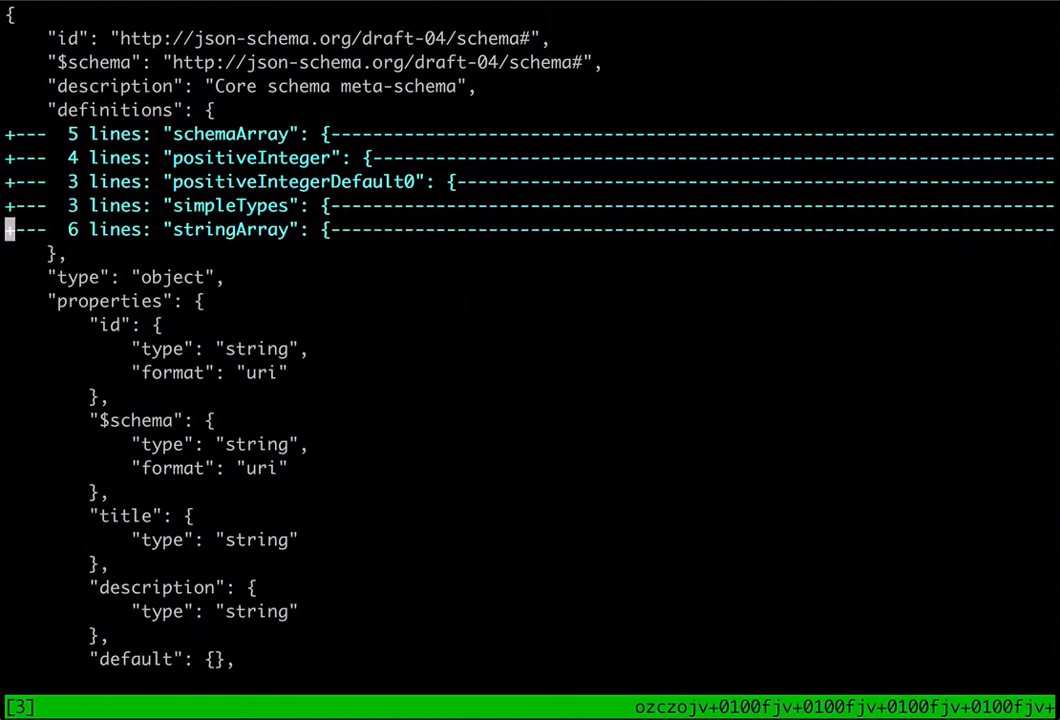
key(V)
text(:wq vimt)
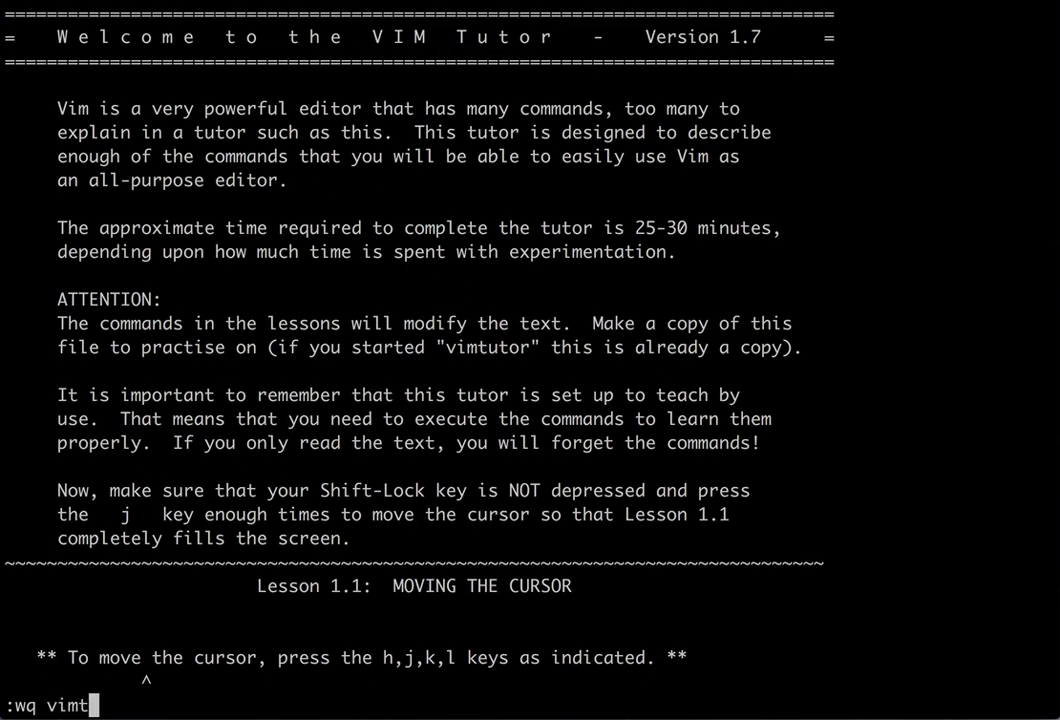
- Save the tutor text as vimtutor, quit, and grep it for Lesson headings
text(utor)
text(grep Less)
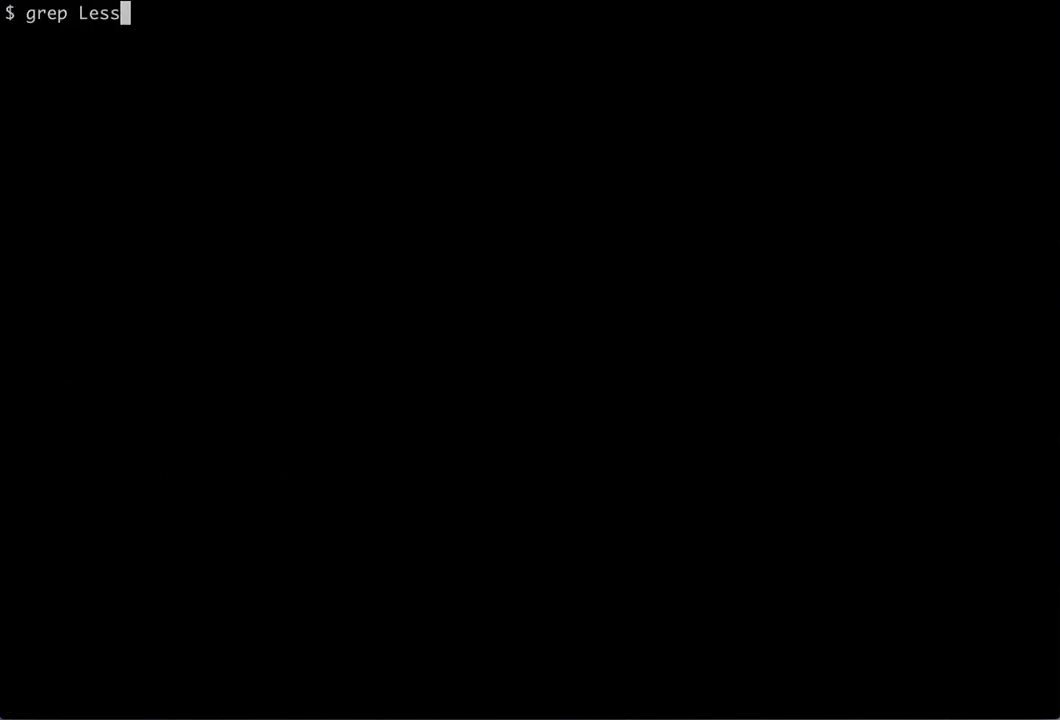
text(on.*: vimtu)
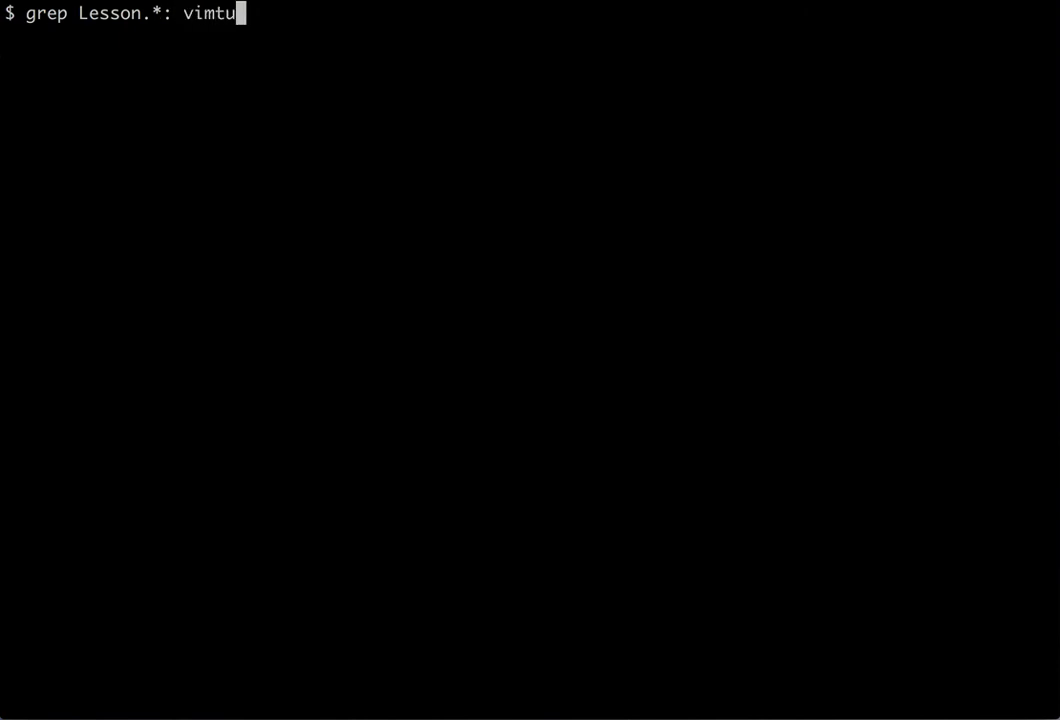